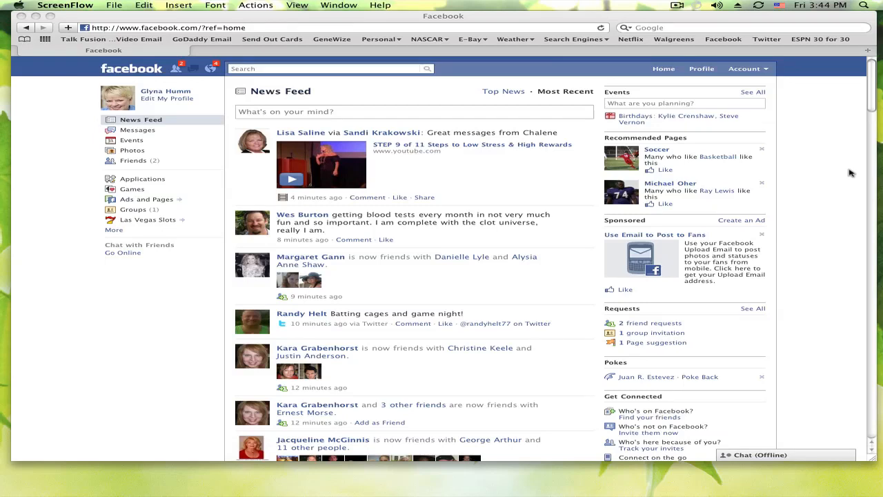
mouse_move(833, 161)
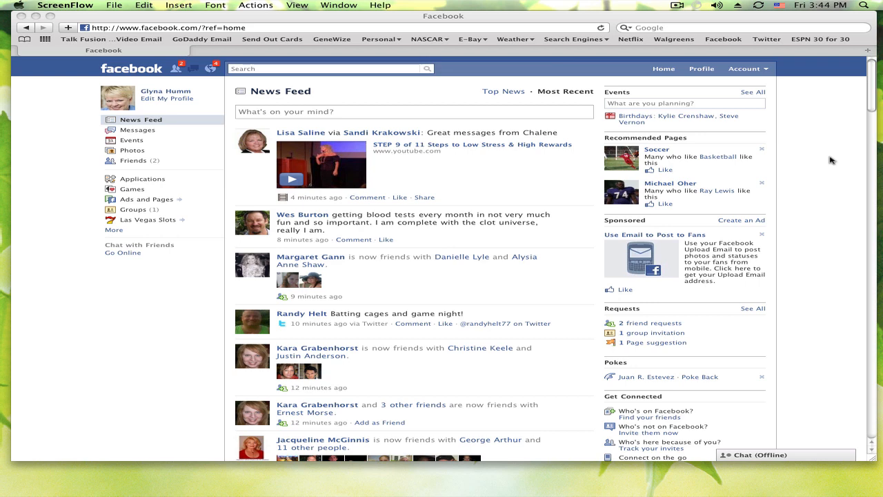
mouse_move(831, 159)
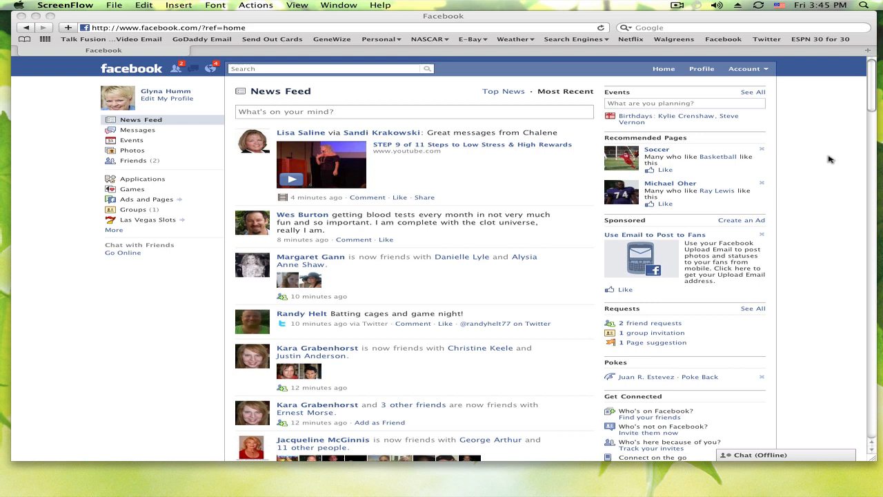
mouse_move(871, 160)
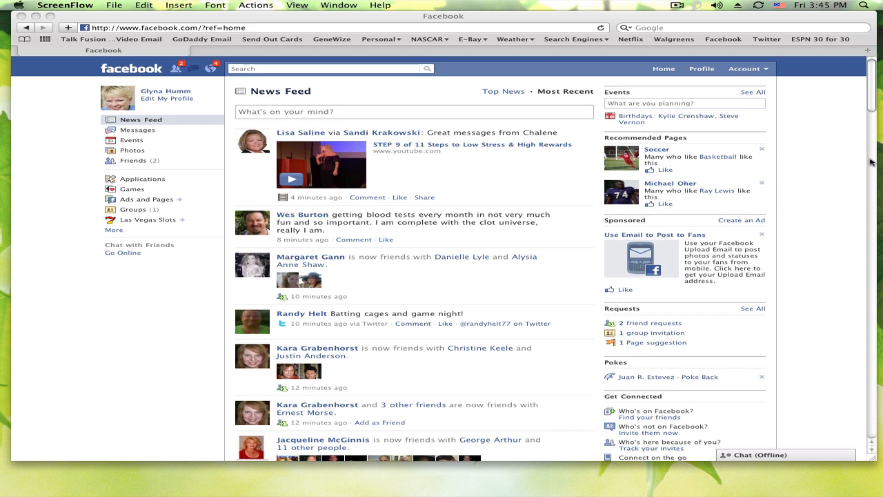
mouse_move(849, 151)
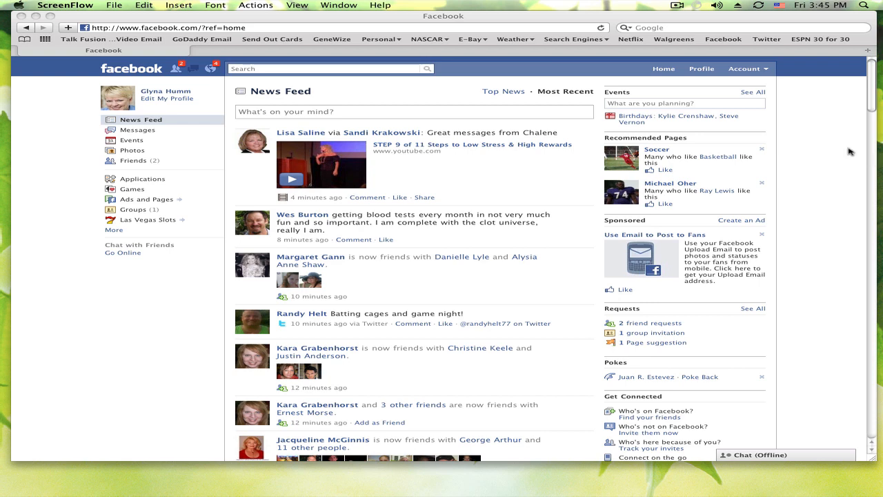
mouse_move(825, 144)
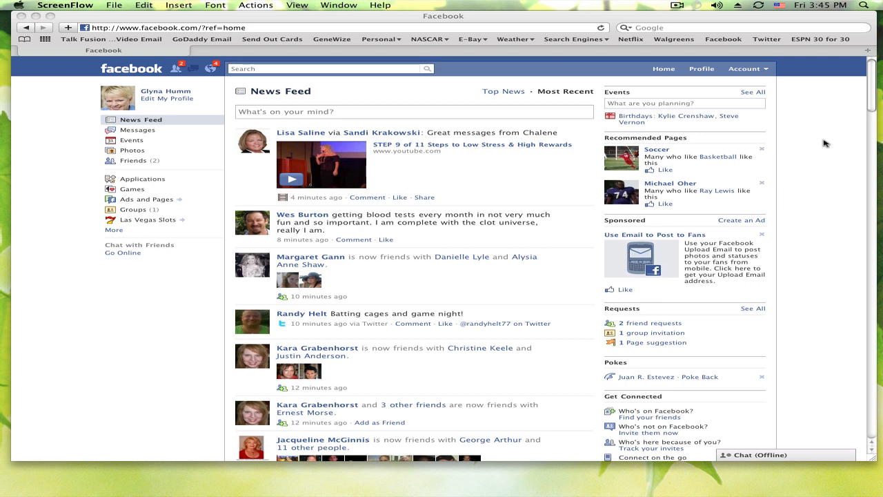
mouse_move(454, 110)
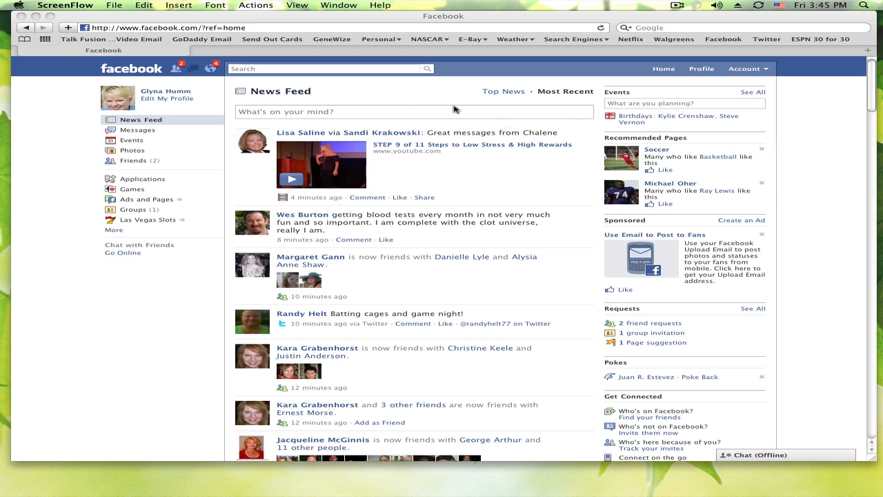
mouse_move(301, 95)
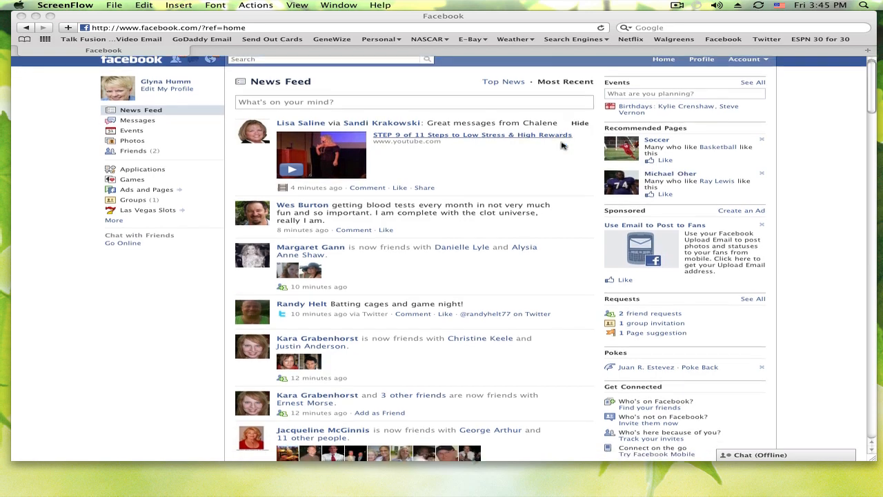
Step: Scroll down through the News Feed posts
scroll("down", 3)
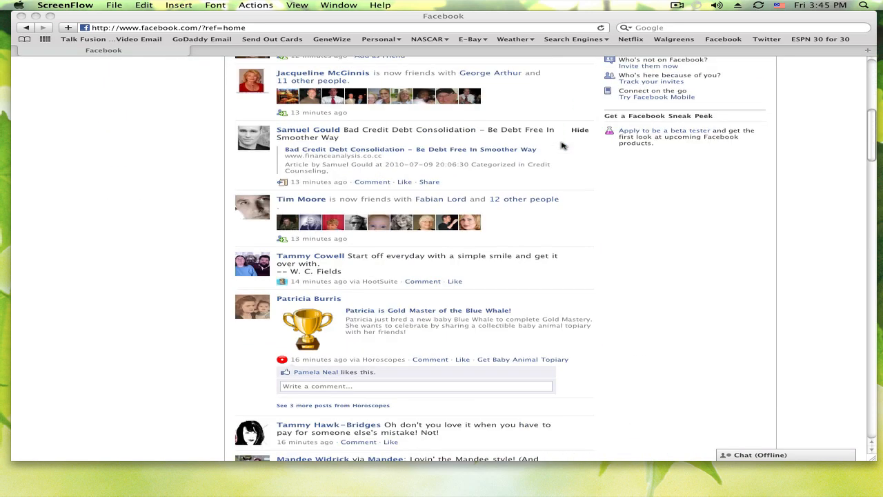
scroll("down", 3)
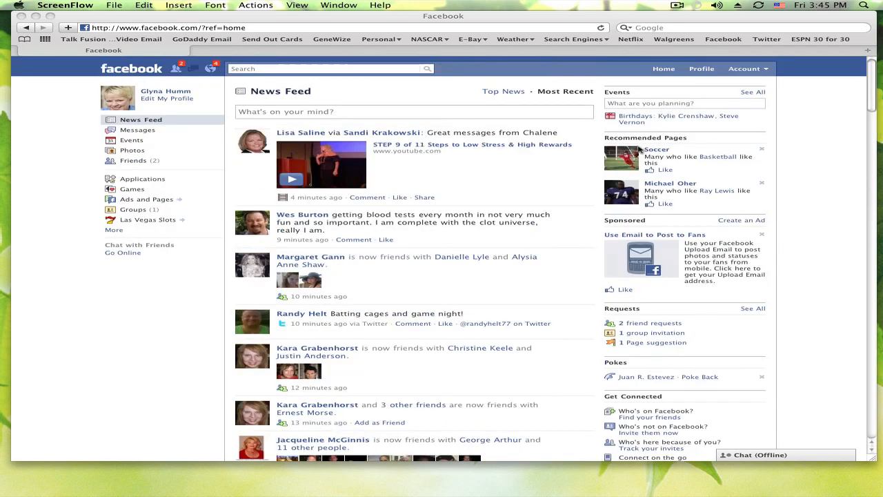
mouse_move(545, 181)
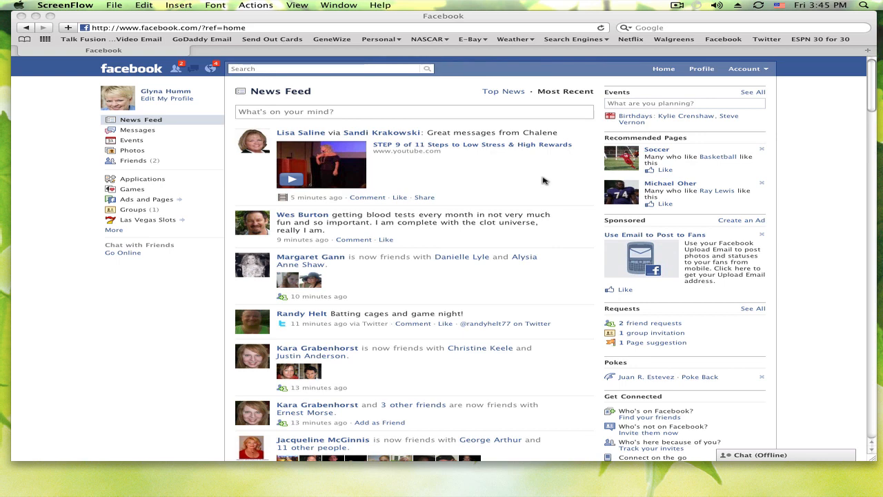
mouse_move(500, 75)
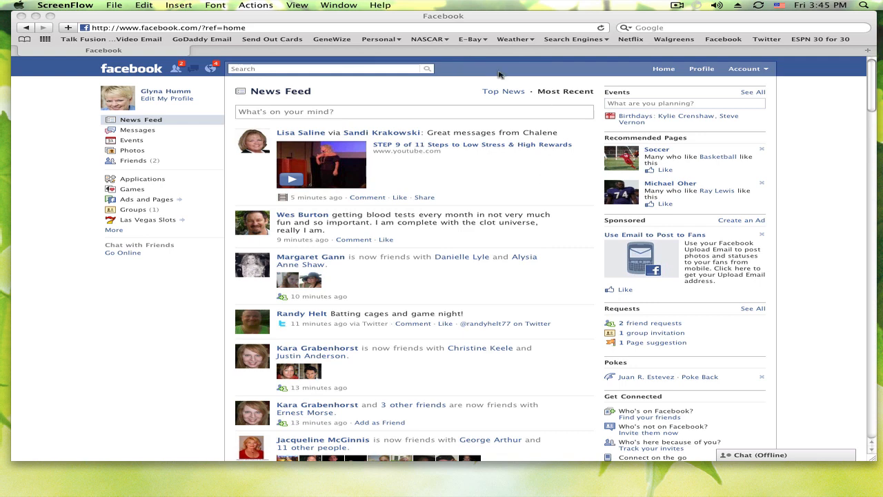
mouse_move(351, 450)
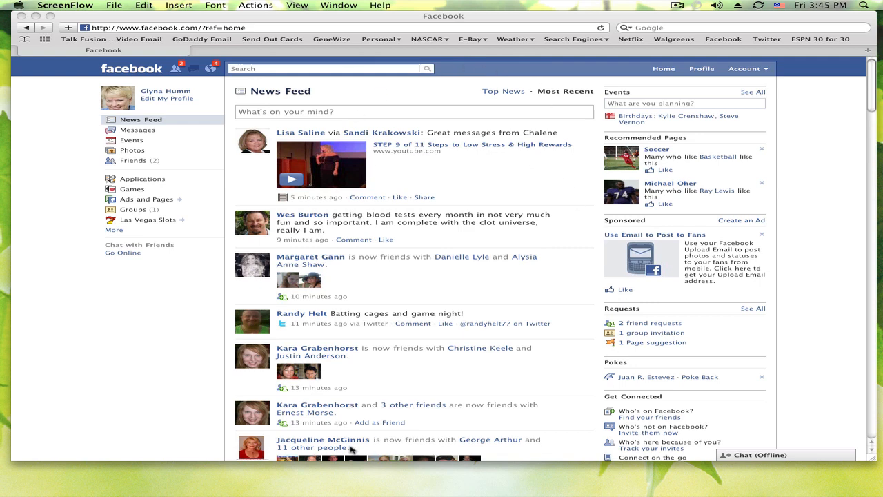
scroll("down", 3)
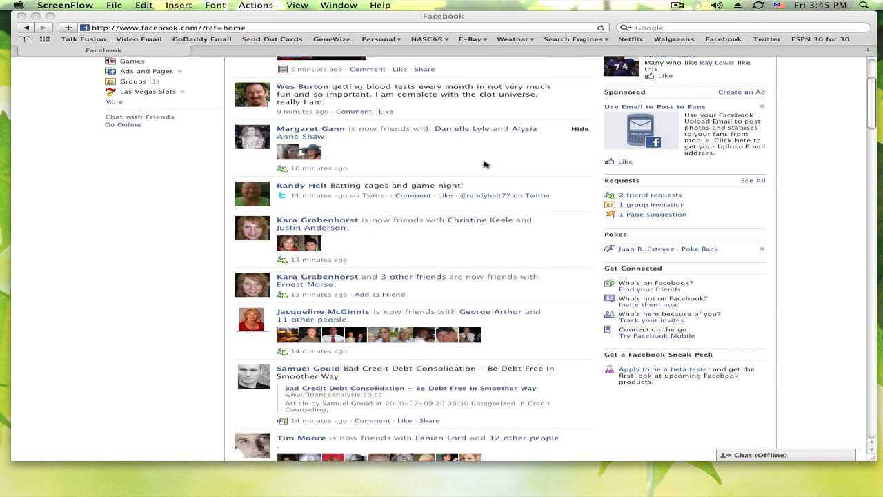
scroll("down", 3)
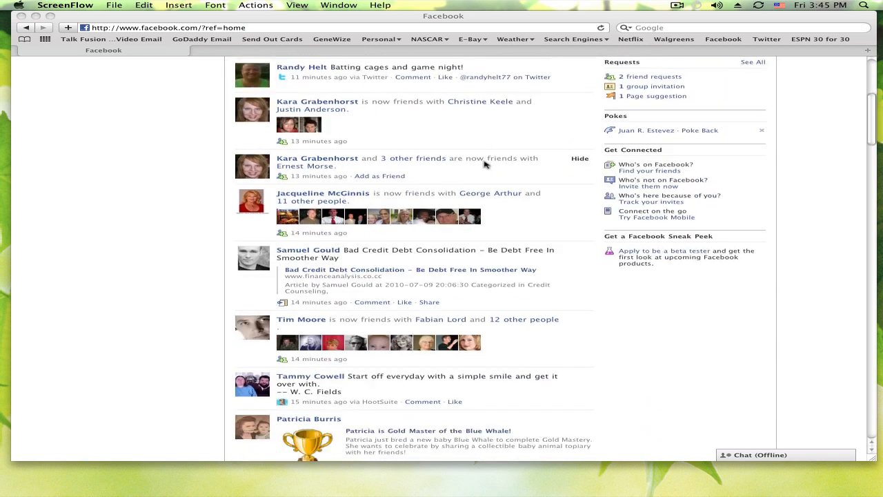
Step: Open your own profile and scroll the Wall past the info, friends and links sections
left_click(723, 39)
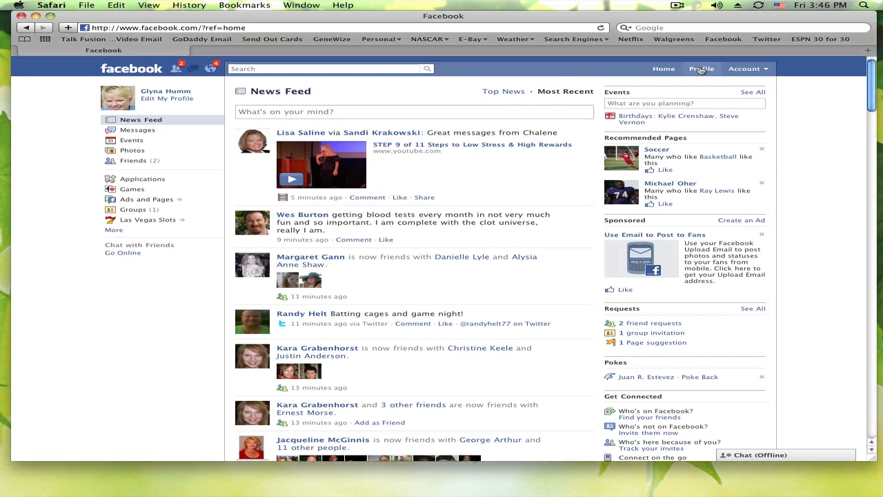
left_click(701, 68)
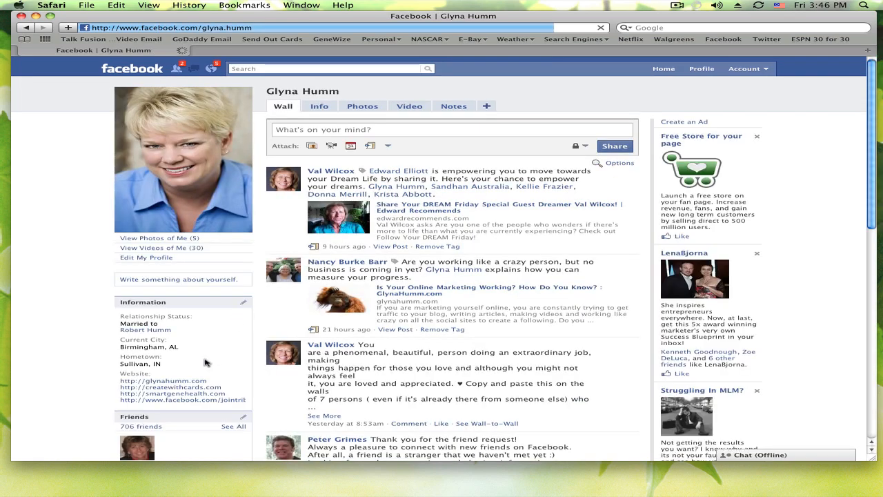
scroll("down", 3)
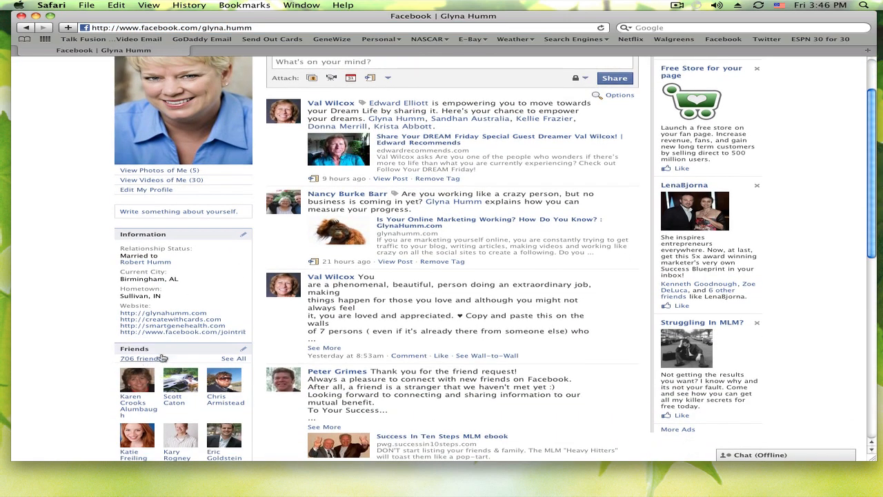
scroll("down", 3)
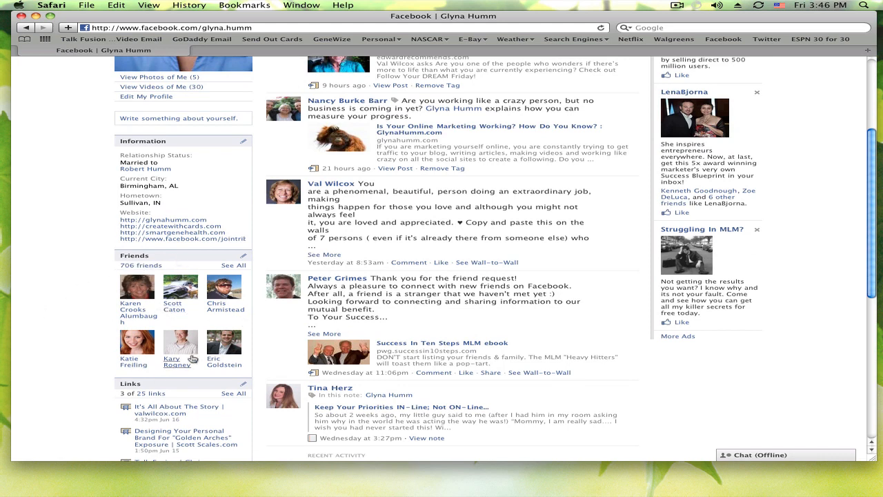
mouse_move(195, 295)
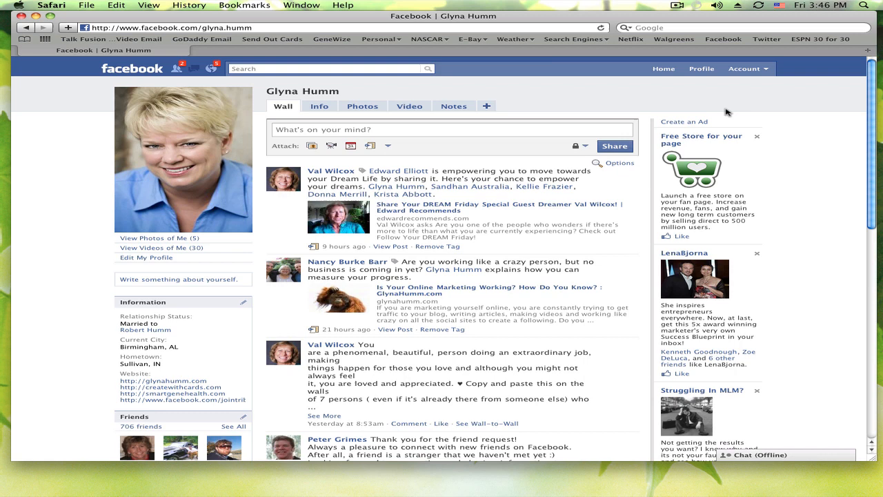
mouse_move(662, 68)
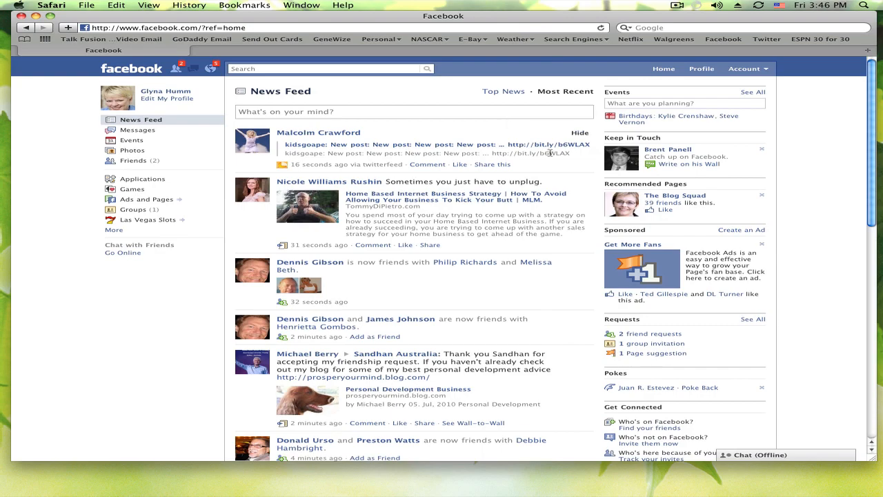
Step: From the bottom of the News Feed, open the News Feed Settings dialog via Edit Options
scroll("down", 3)
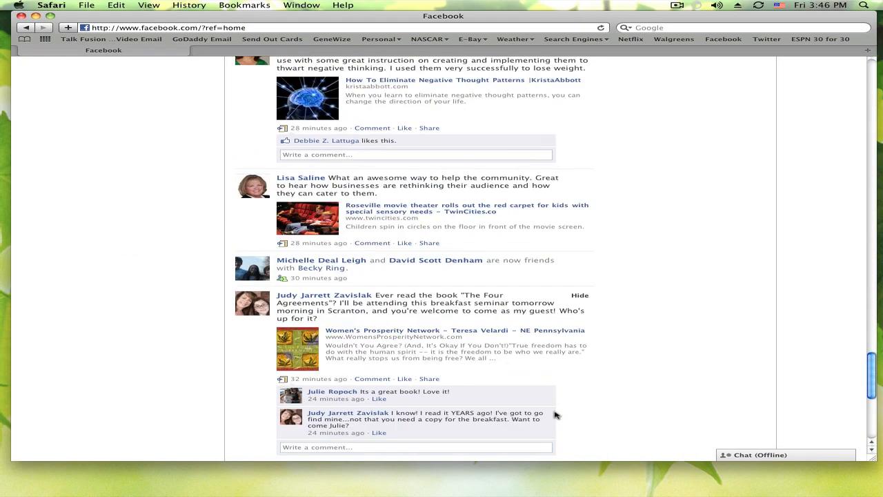
scroll("down", 3)
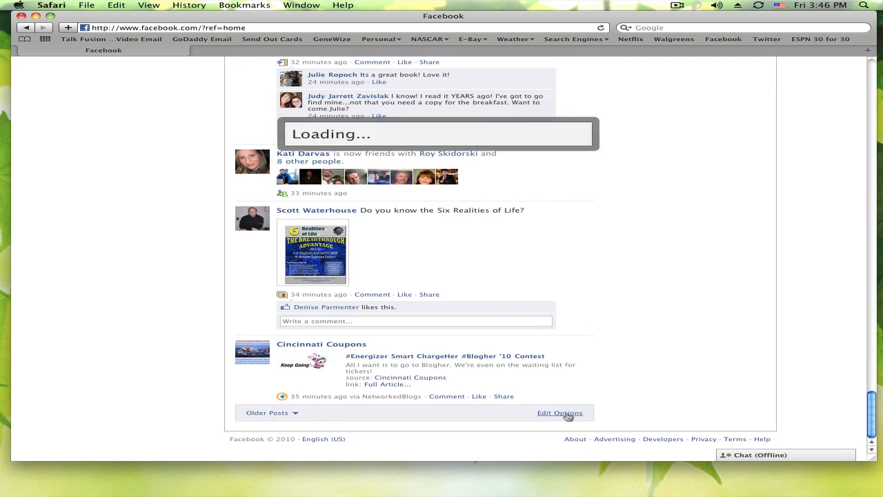
left_click(561, 412)
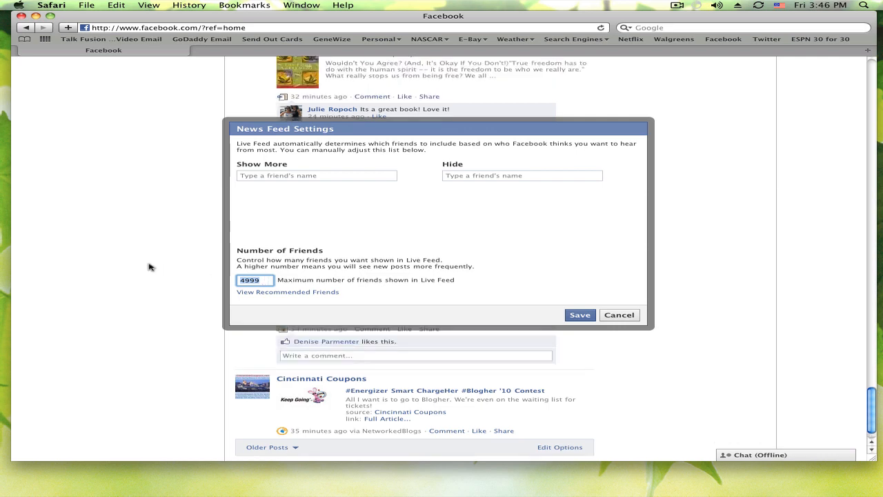
mouse_move(130, 267)
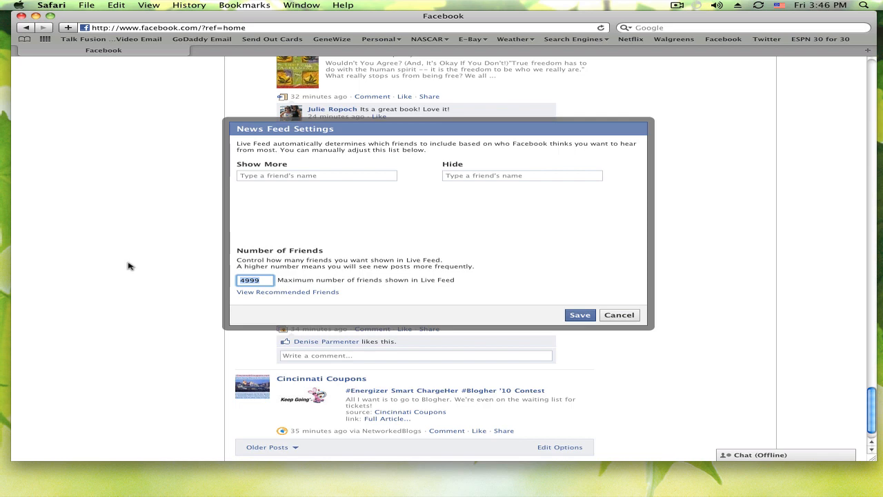
mouse_move(135, 260)
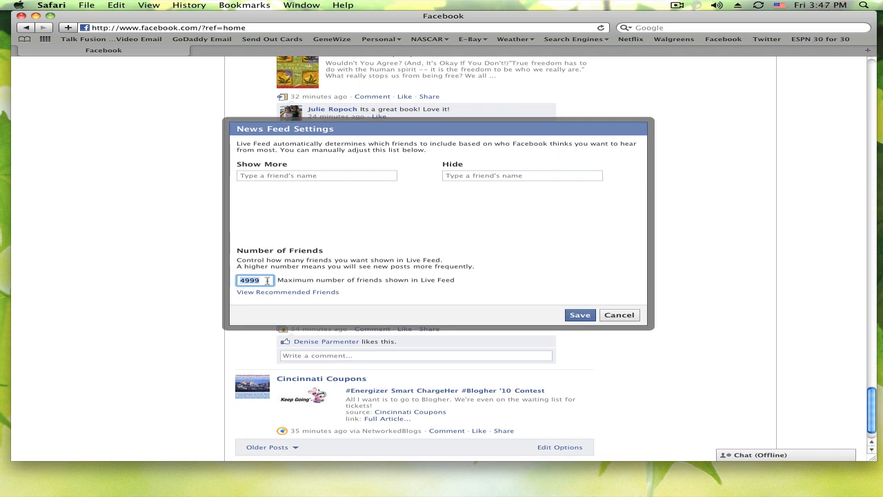
mouse_move(611, 268)
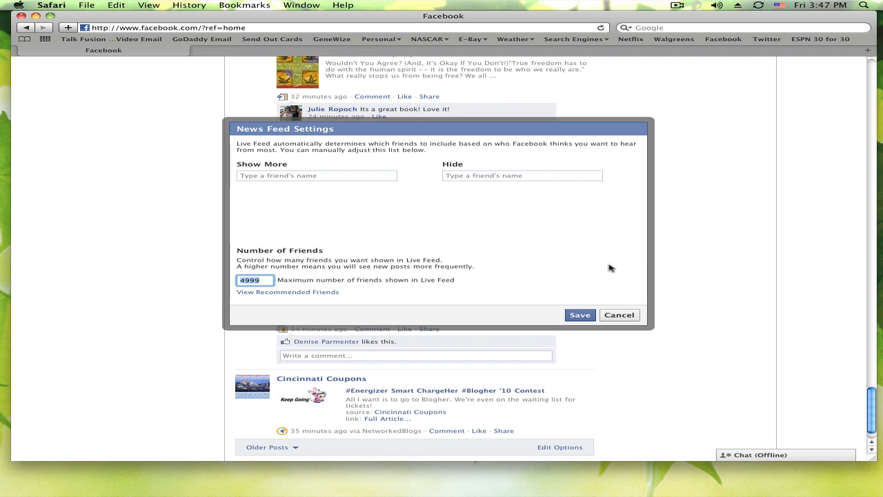
mouse_move(709, 265)
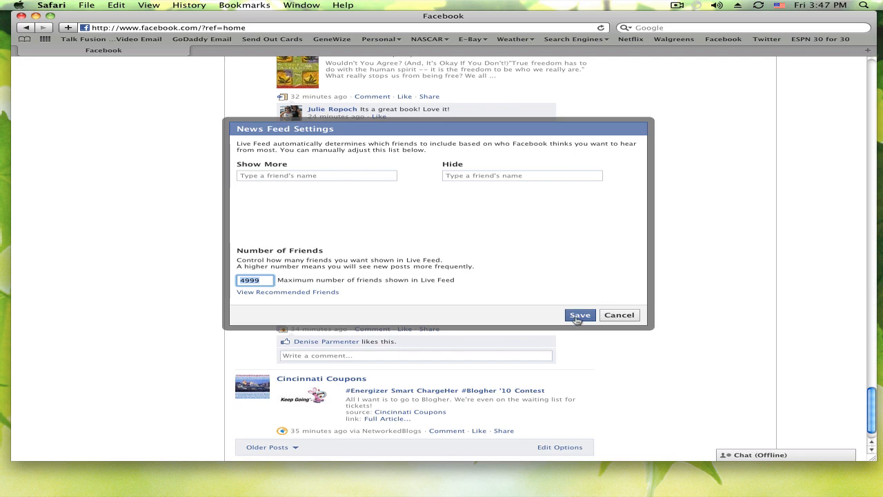
Step: Save the News Feed settings with the 4999-friend Live Feed maximum and scroll the reloaded feed
left_click(579, 314)
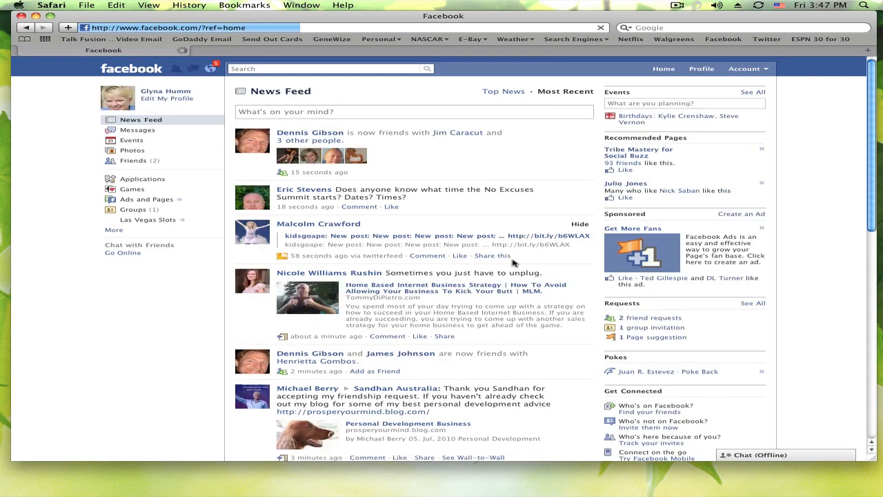
scroll("down", 3)
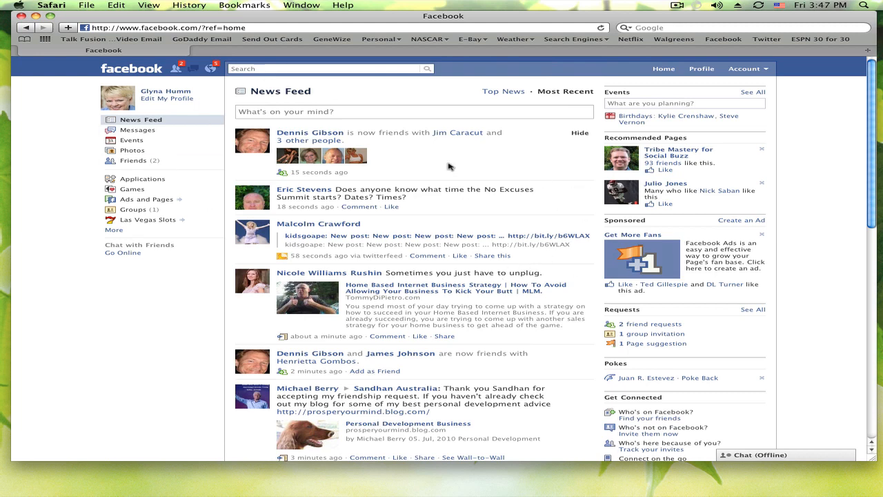
mouse_move(540, 170)
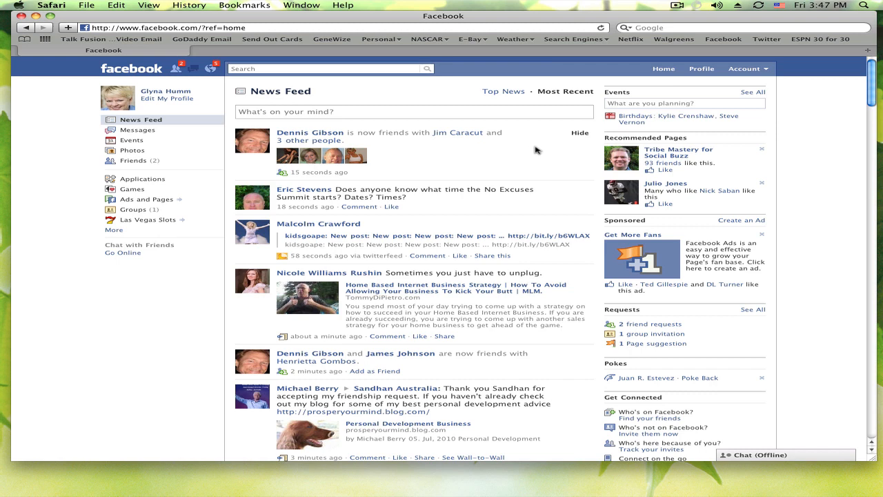
mouse_move(532, 153)
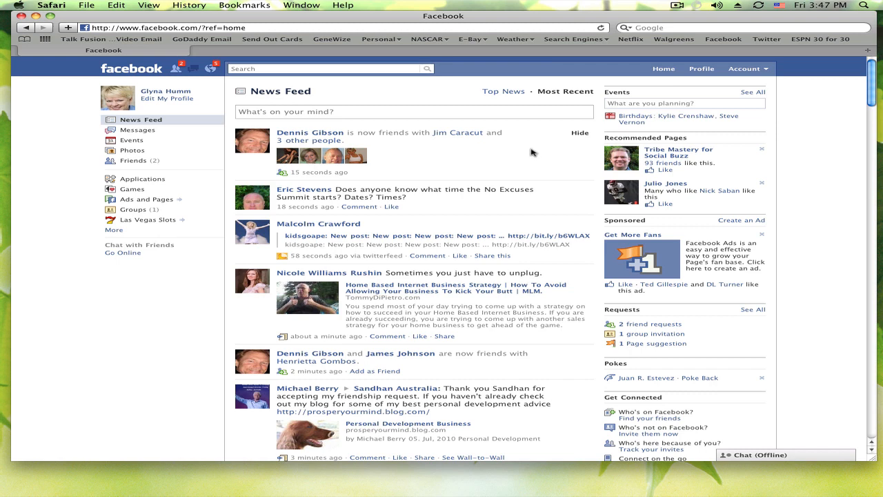